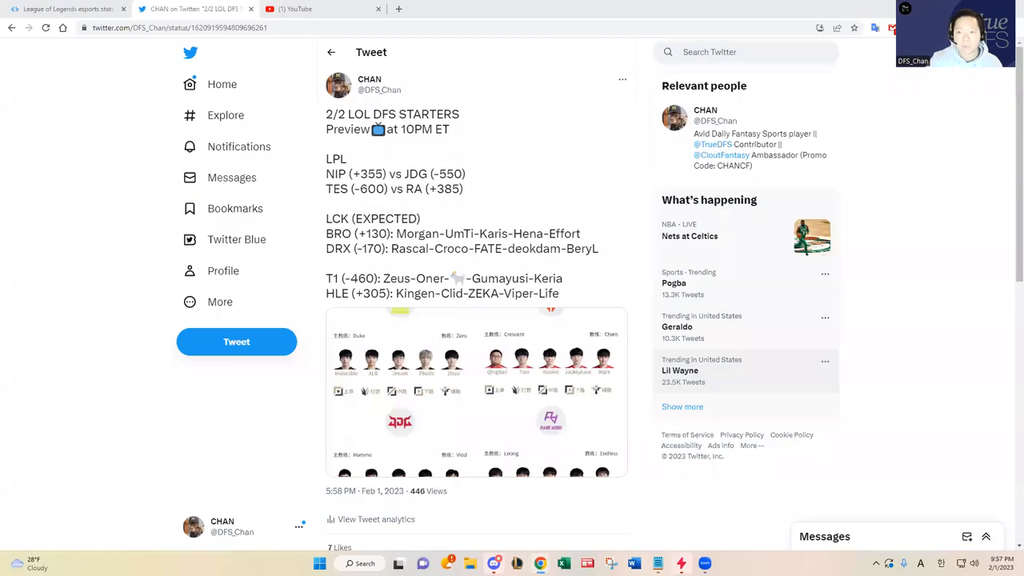
mouse_move(764, 366)
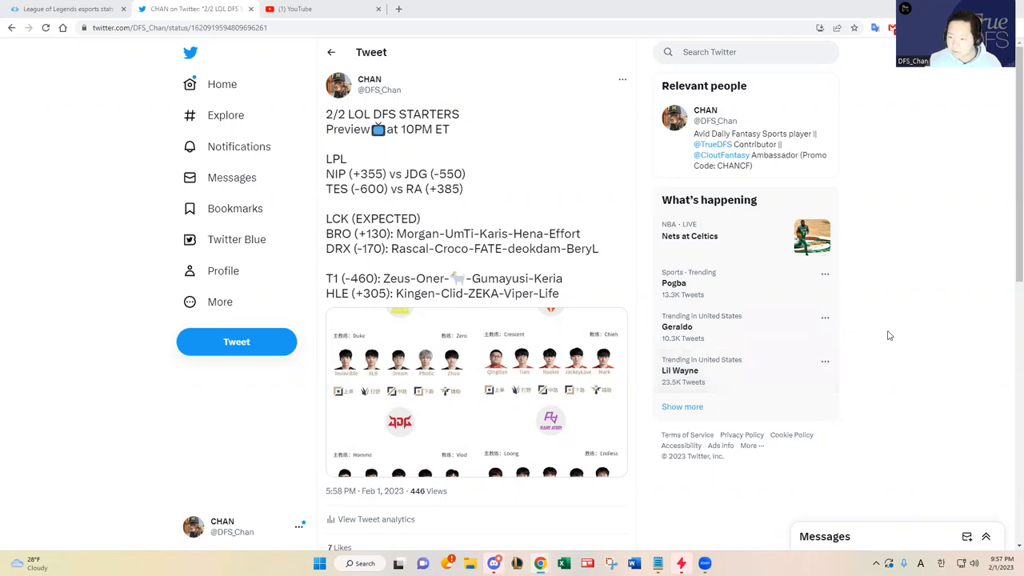
mouse_move(892, 334)
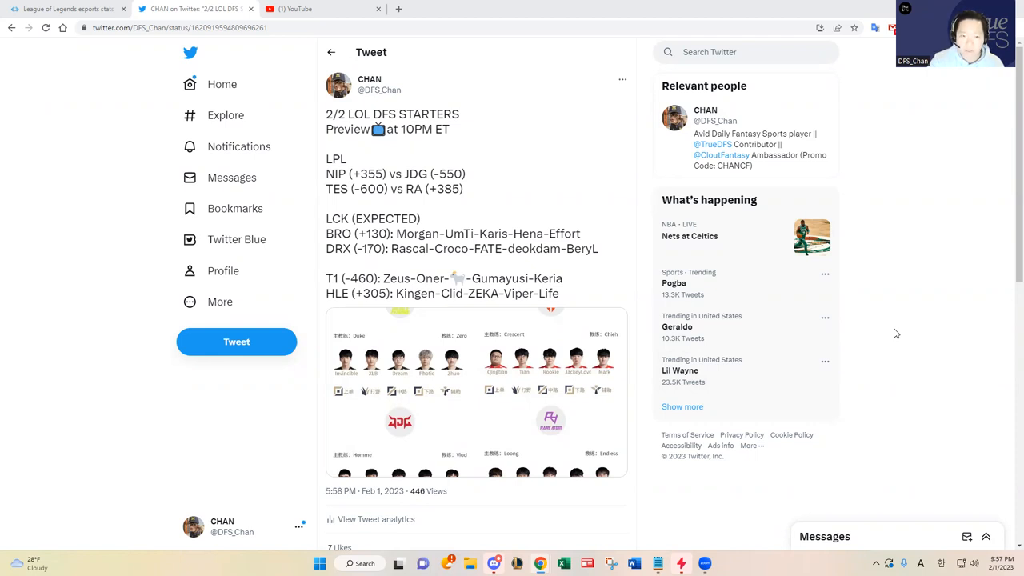
mouse_move(563, 264)
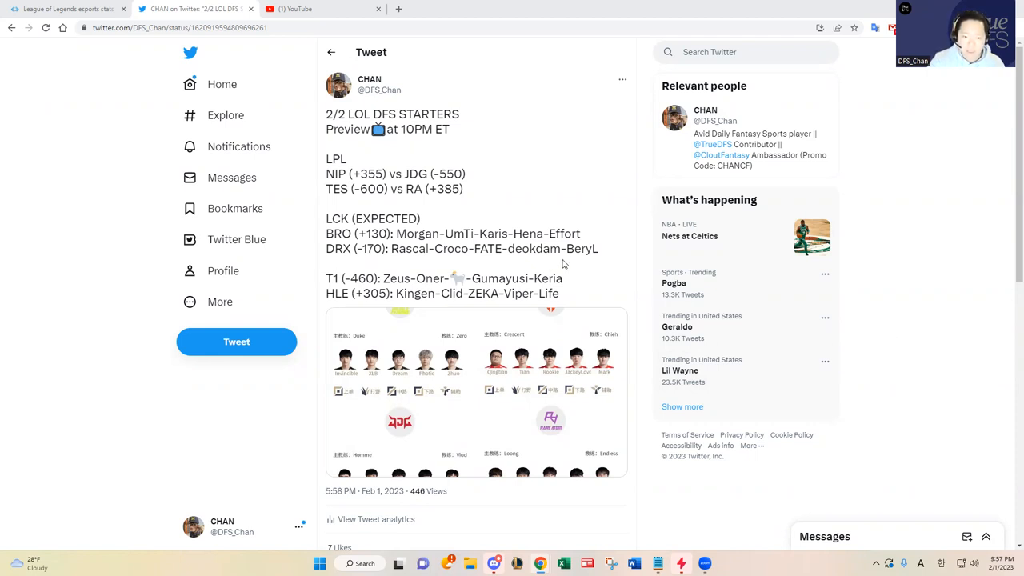
mouse_move(631, 243)
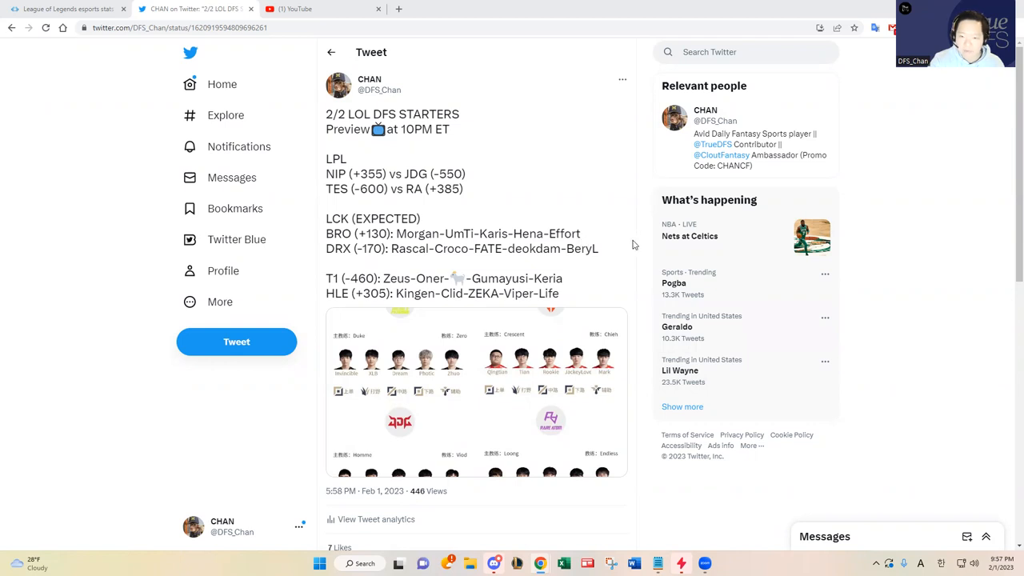
mouse_move(637, 246)
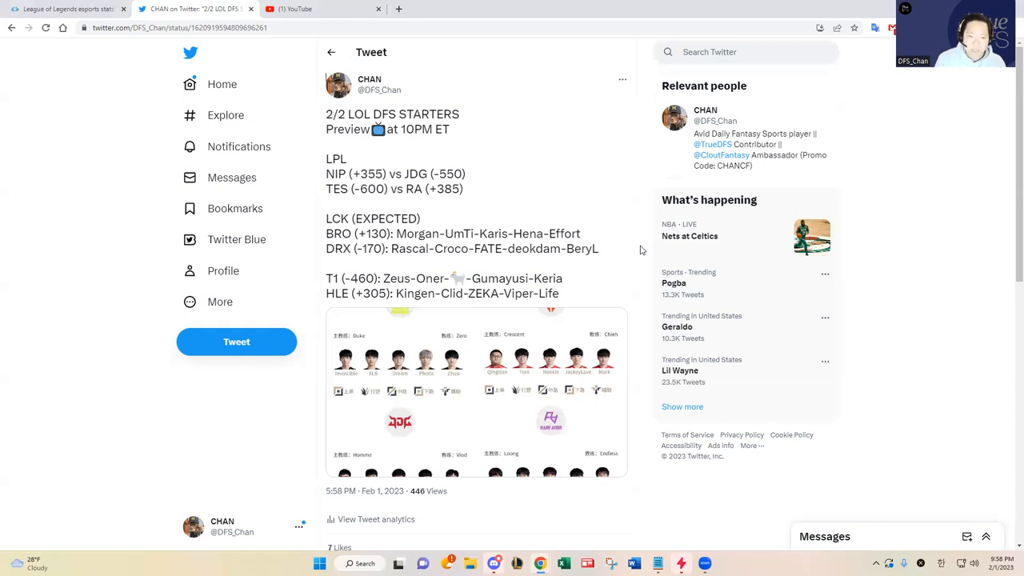
mouse_move(422, 353)
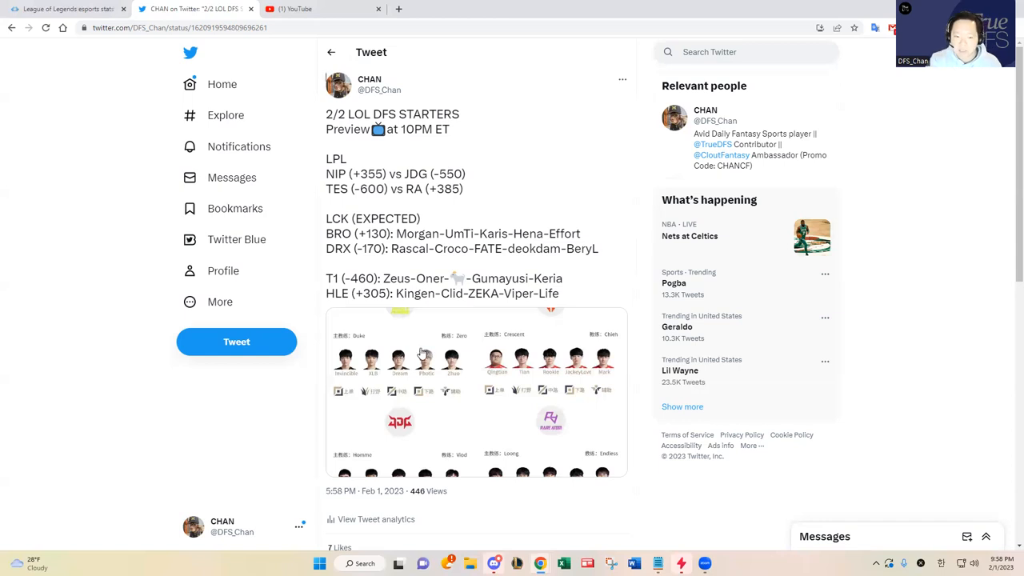
mouse_move(422, 358)
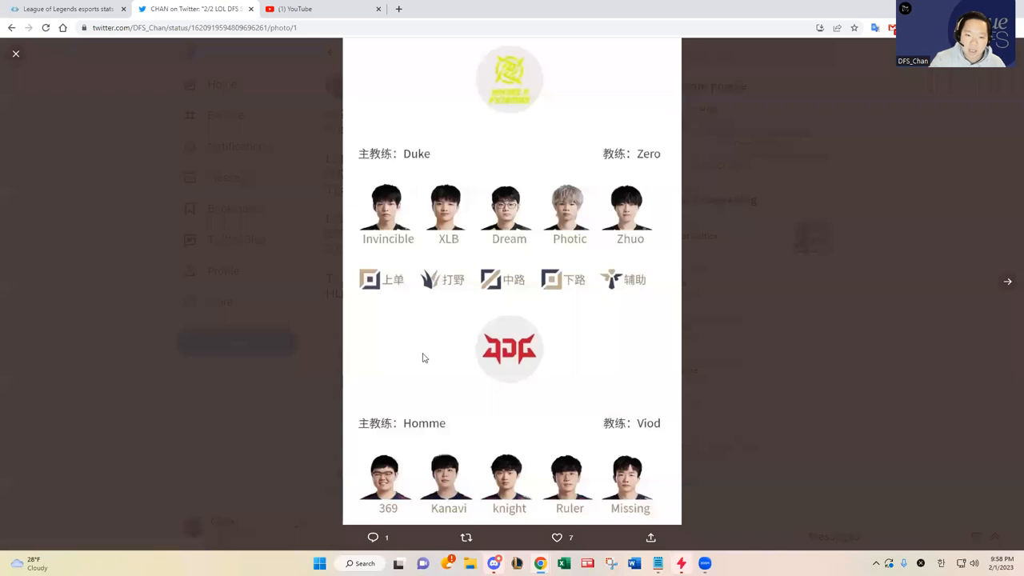
Step: Close the NIP vs JDG roster and briefly enlarge the TES vs RA roster image
left_click(16, 54)
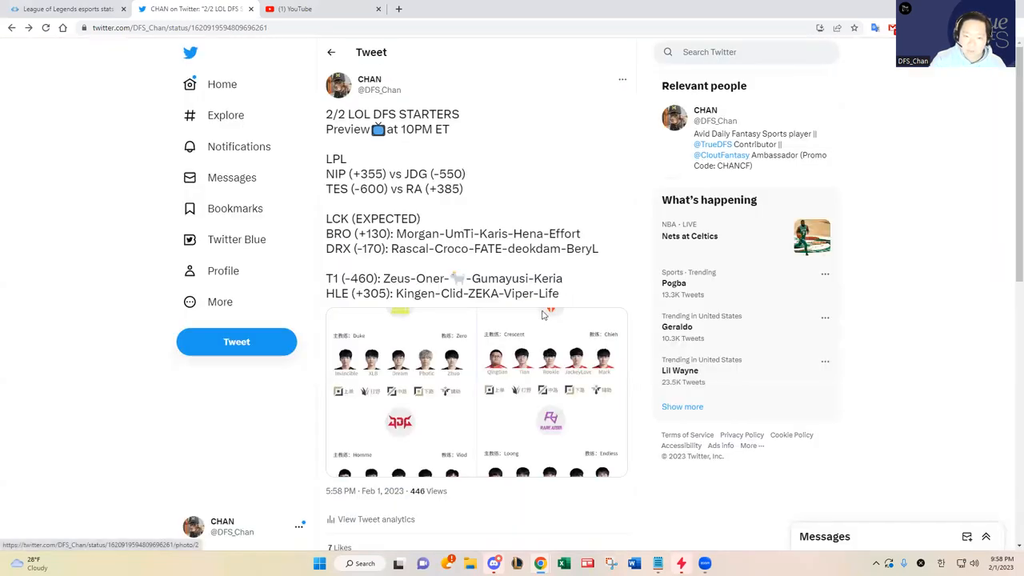
mouse_move(553, 355)
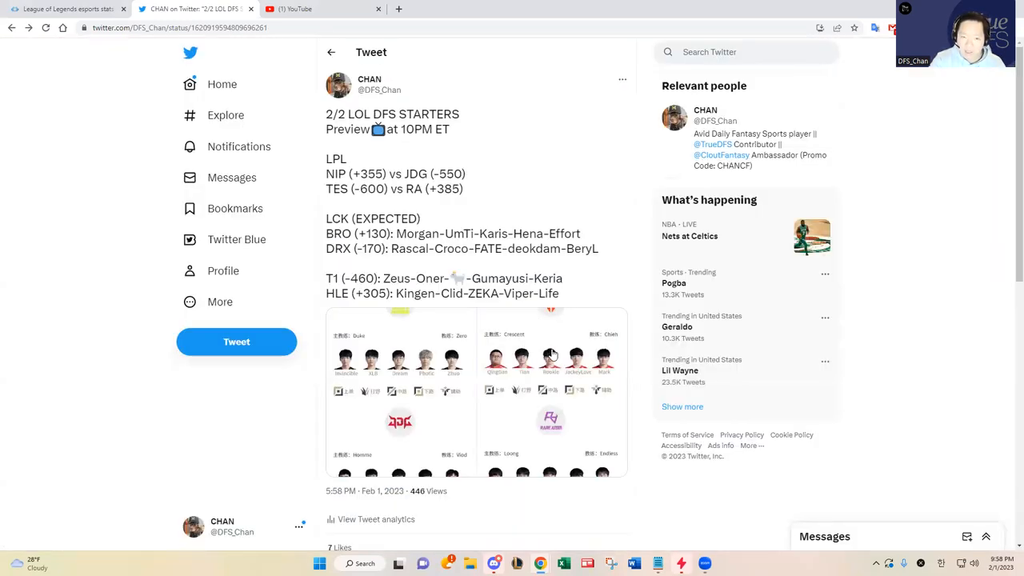
left_click(550, 355)
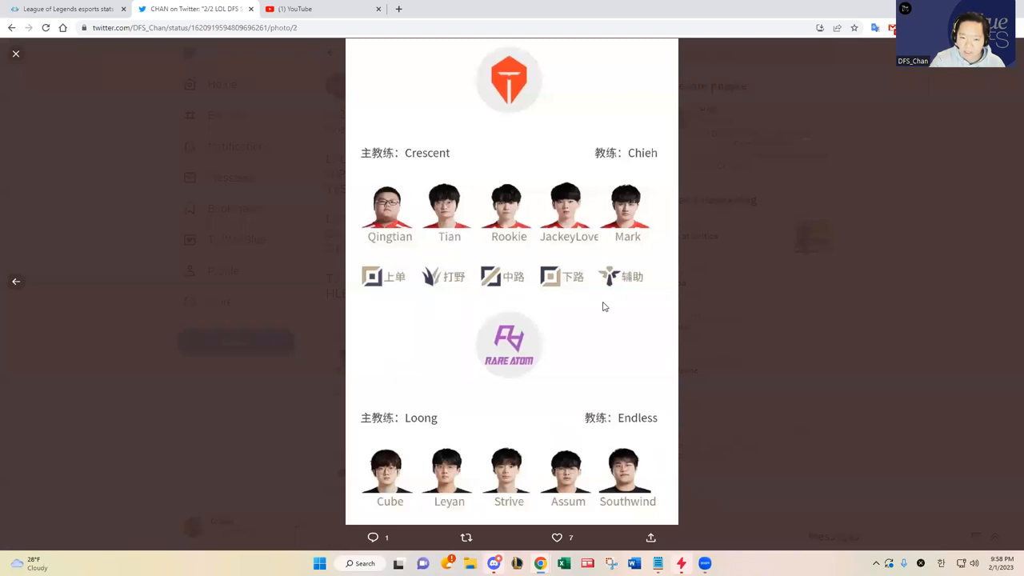
left_click(16, 55)
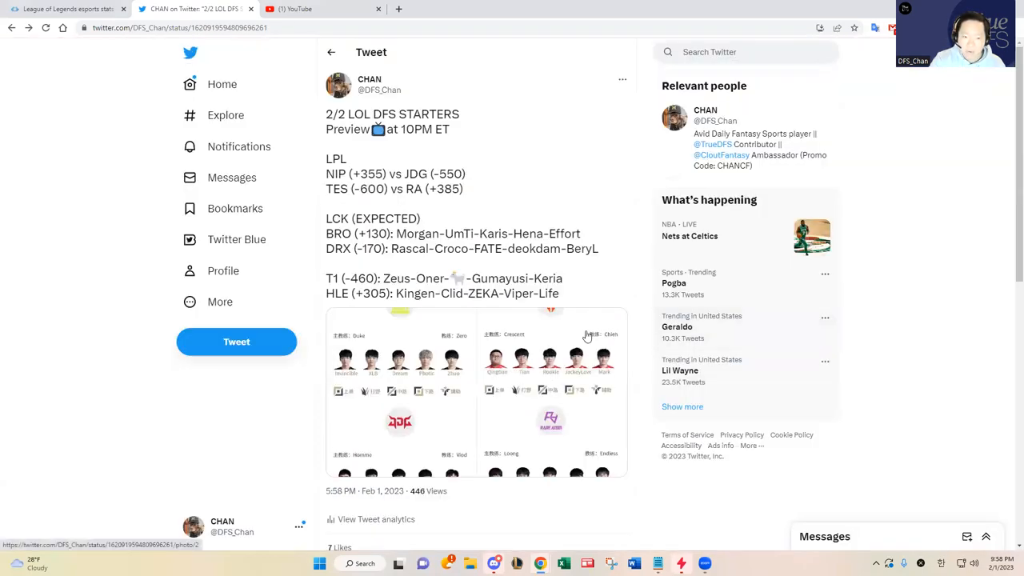
mouse_move(615, 289)
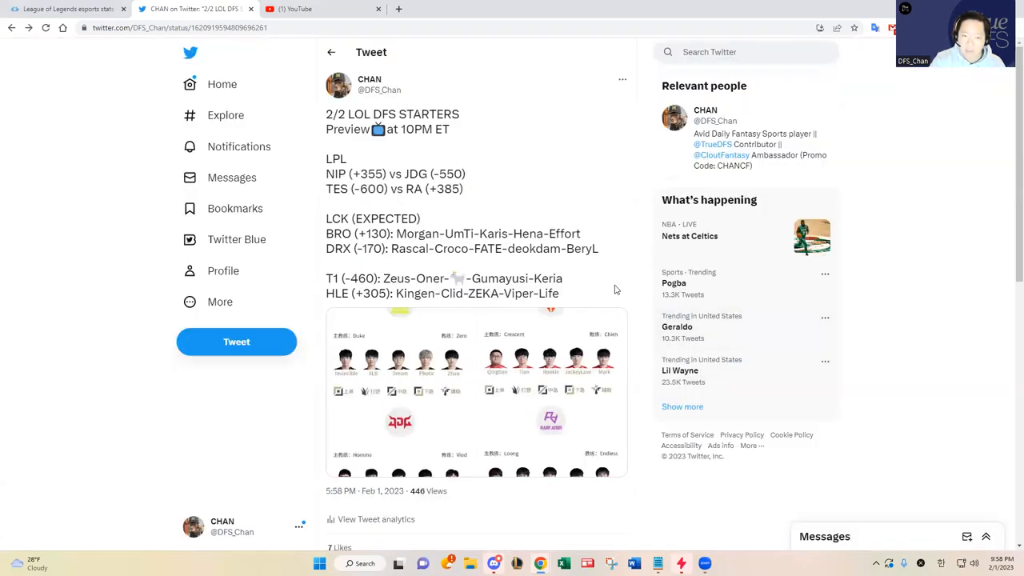
mouse_move(649, 240)
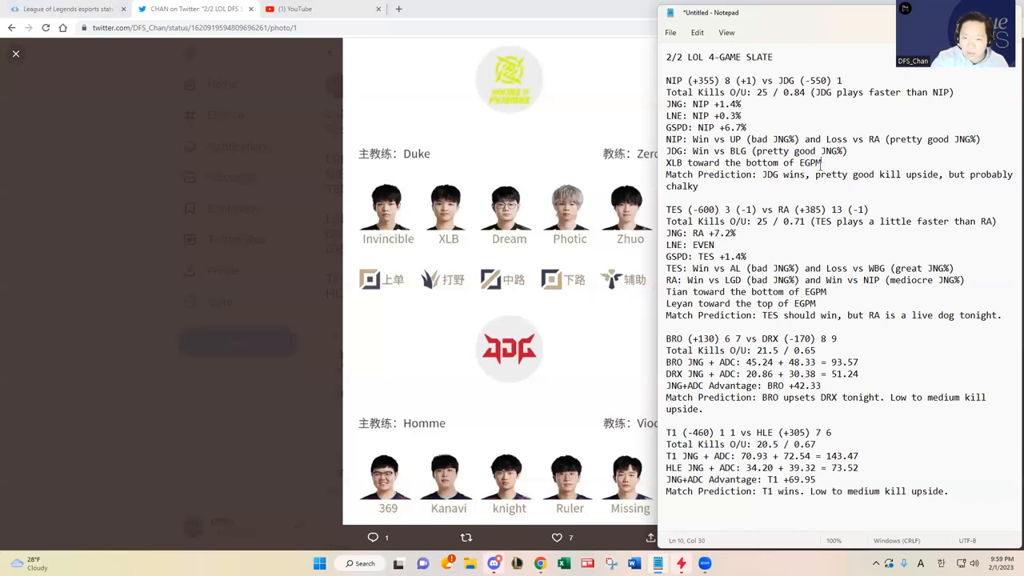
Step: Highlight the NIP jungle, lane and gold stat lines in the slate notes while reviewing
left_click(694, 140)
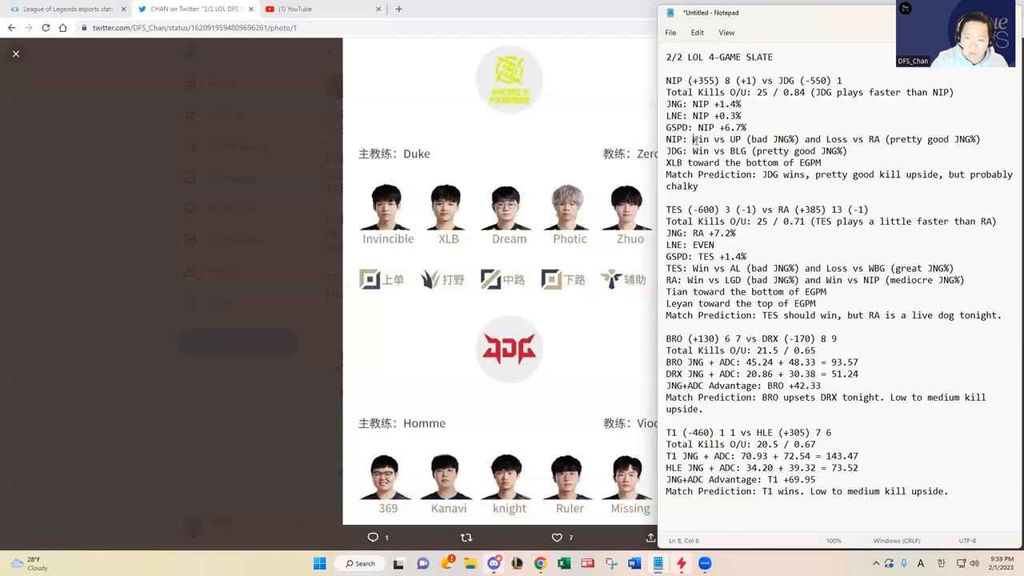
left_click_drag(692, 139, 796, 139)
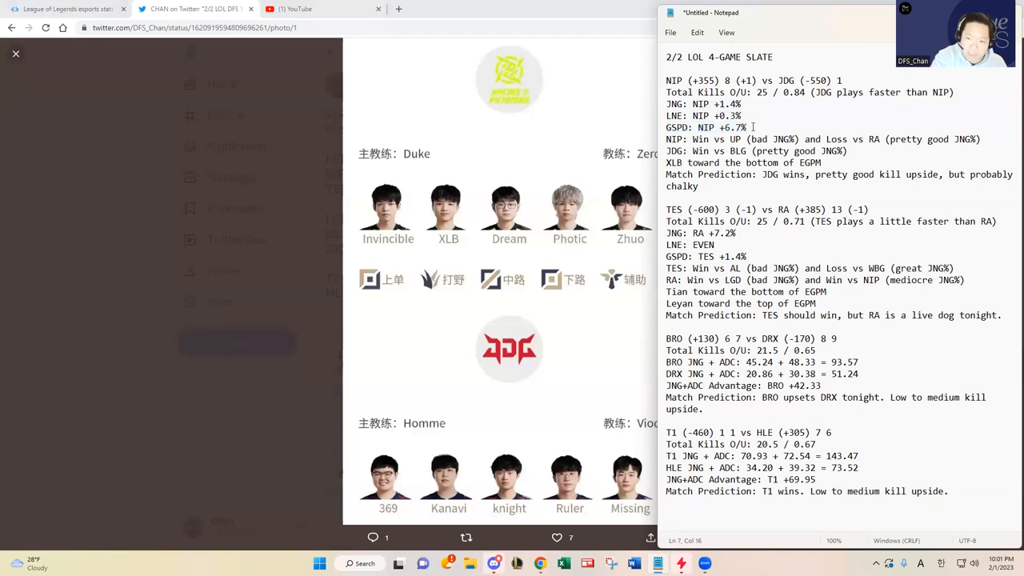
left_click_drag(665, 104, 748, 131)
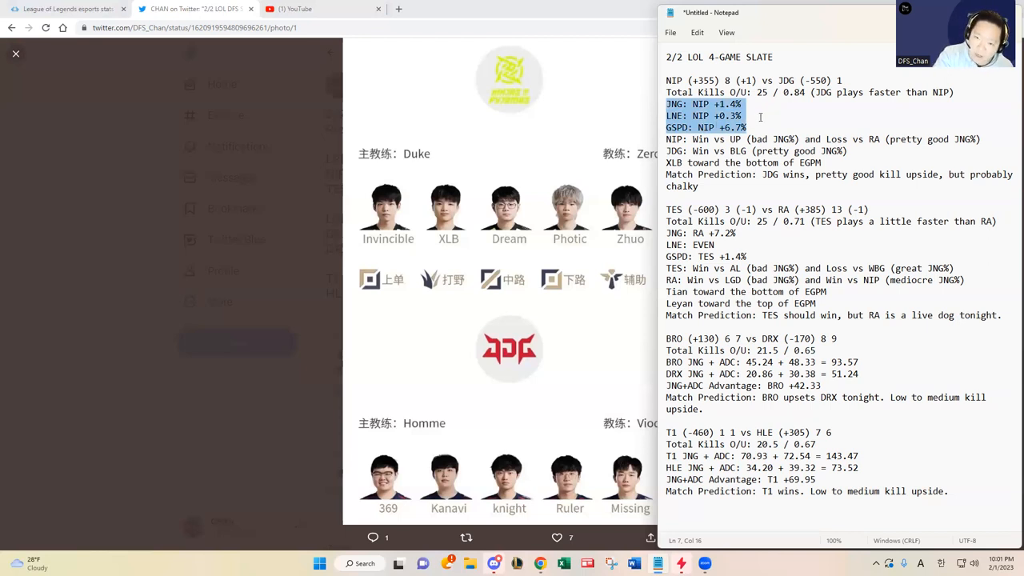
left_click(692, 139)
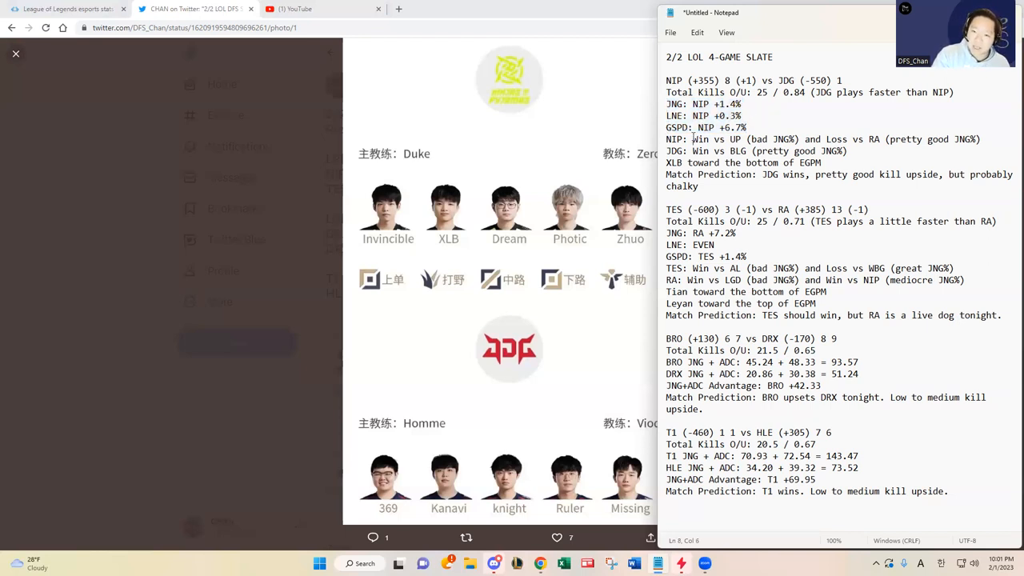
left_click_drag(694, 140, 796, 139)
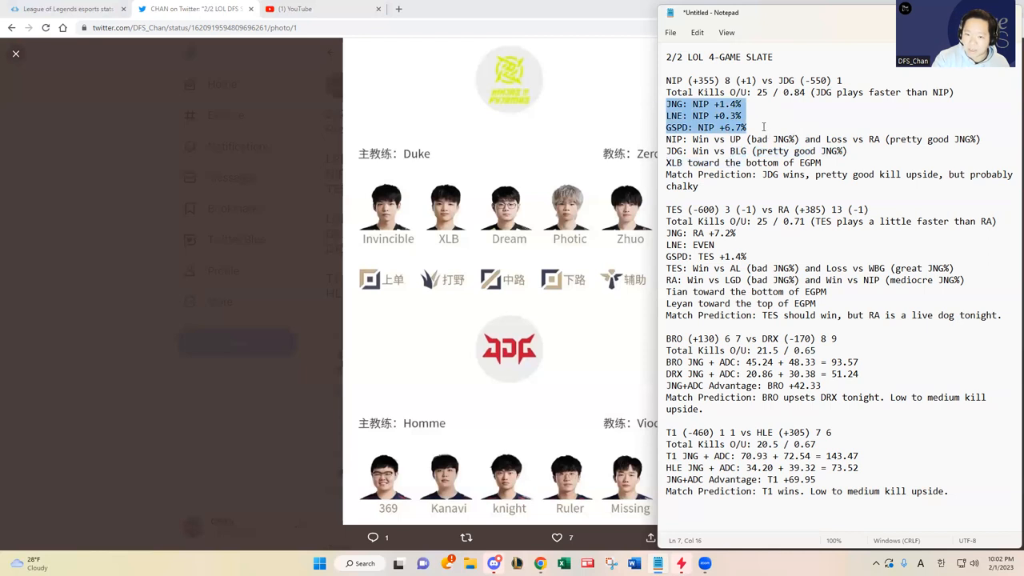
left_click(692, 139)
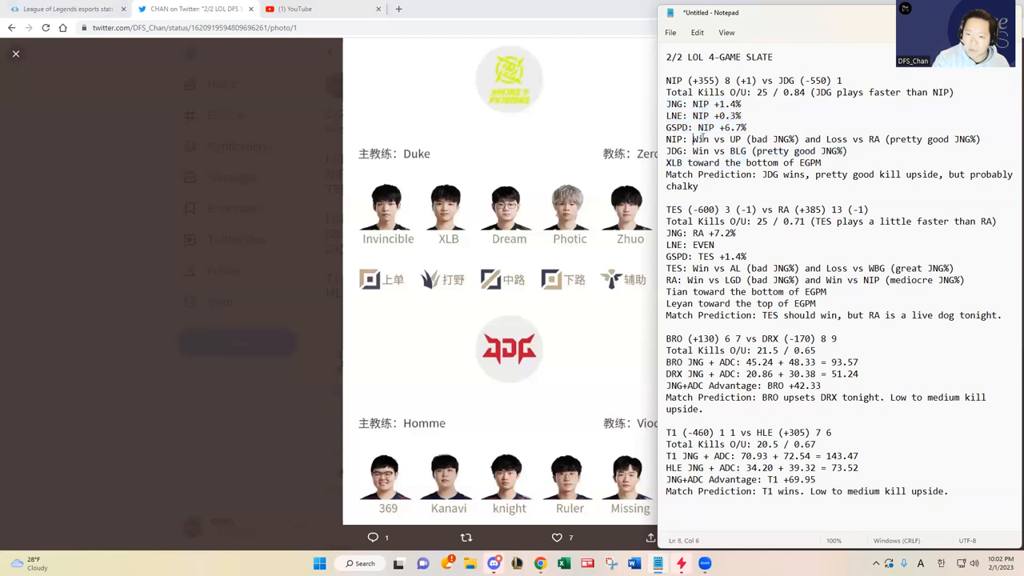
left_click_drag(694, 139, 800, 139)
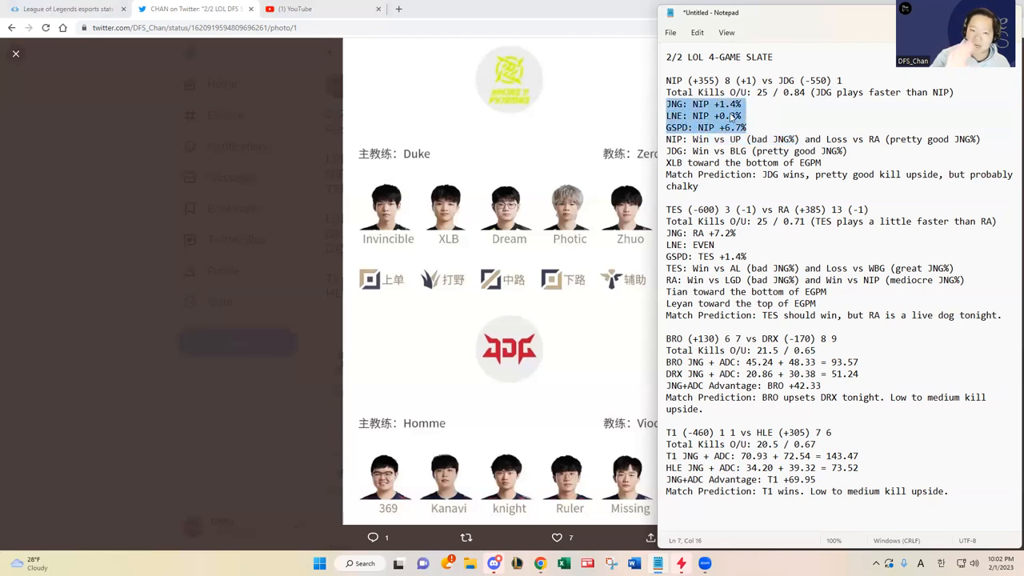
left_click(742, 115)
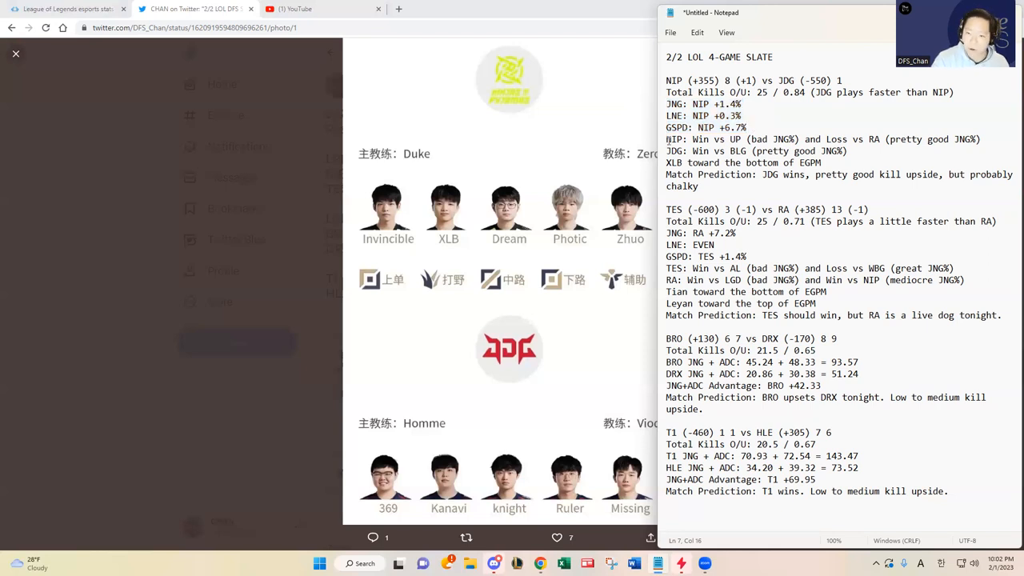
Step: Highlight the NIP and JDG recent results lines in the slate notes
left_click(861, 151)
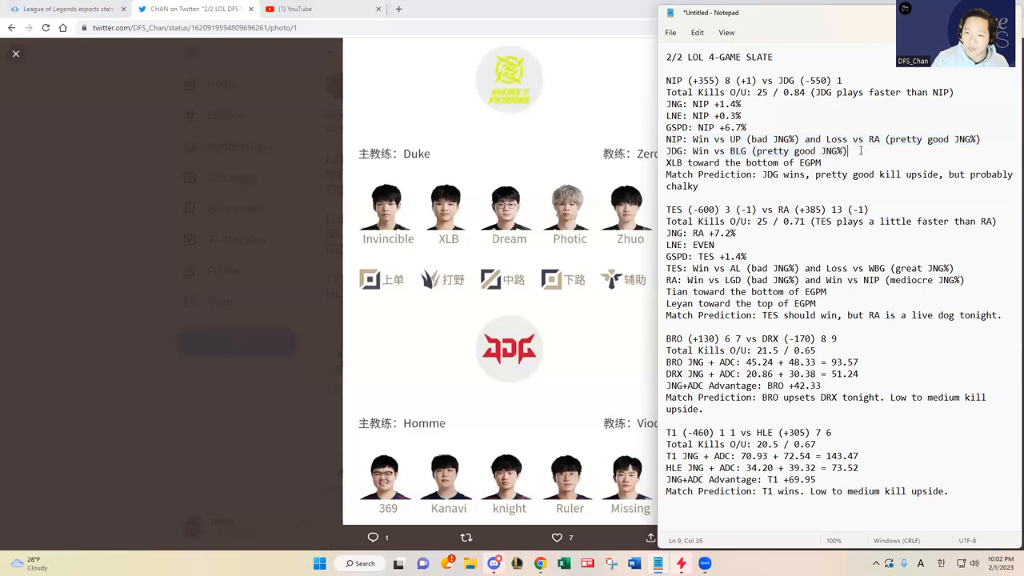
left_click_drag(665, 139, 860, 150)
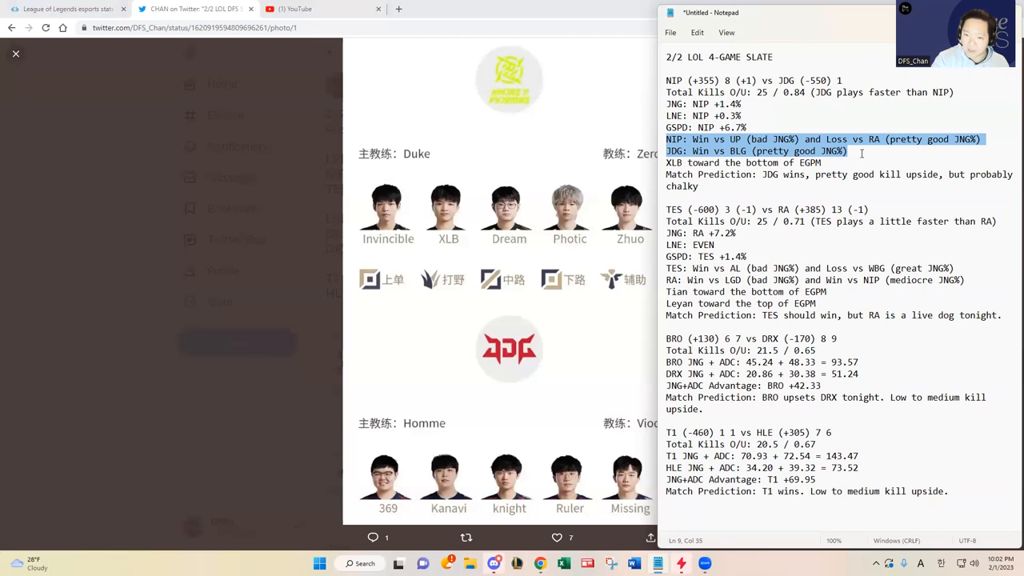
left_click(848, 150)
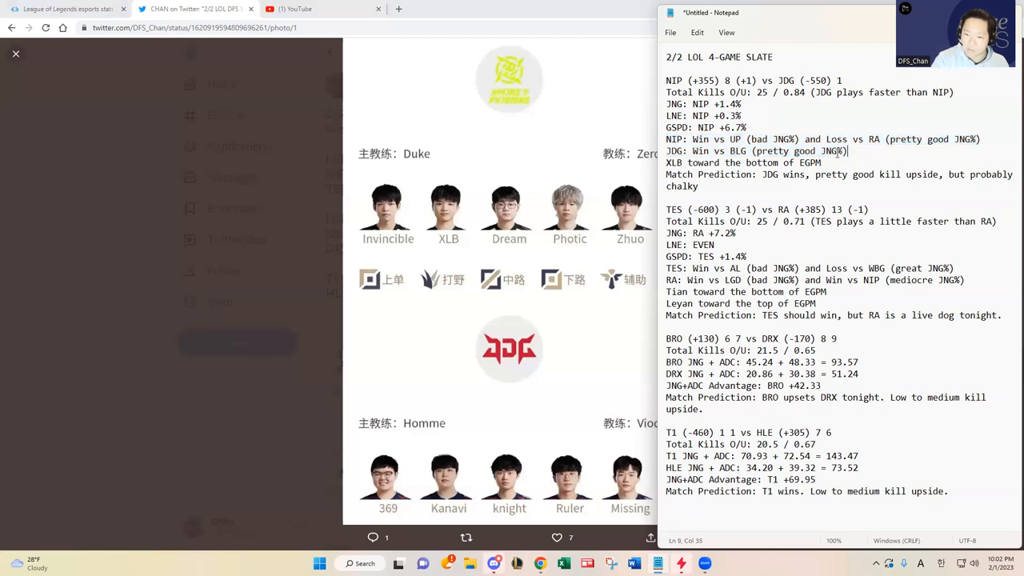
left_click_drag(693, 151, 846, 150)
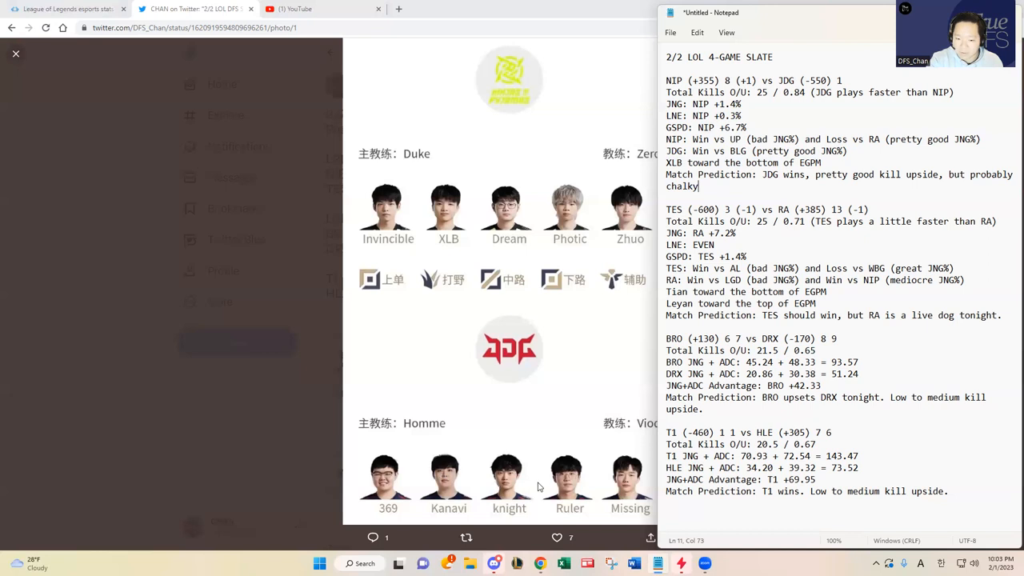
mouse_move(579, 492)
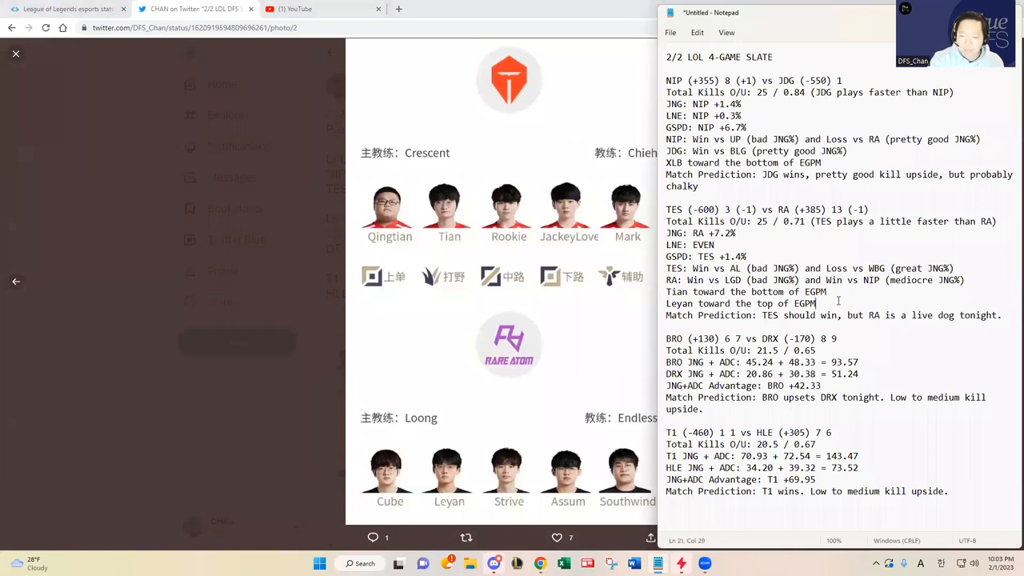
double_click(701, 208)
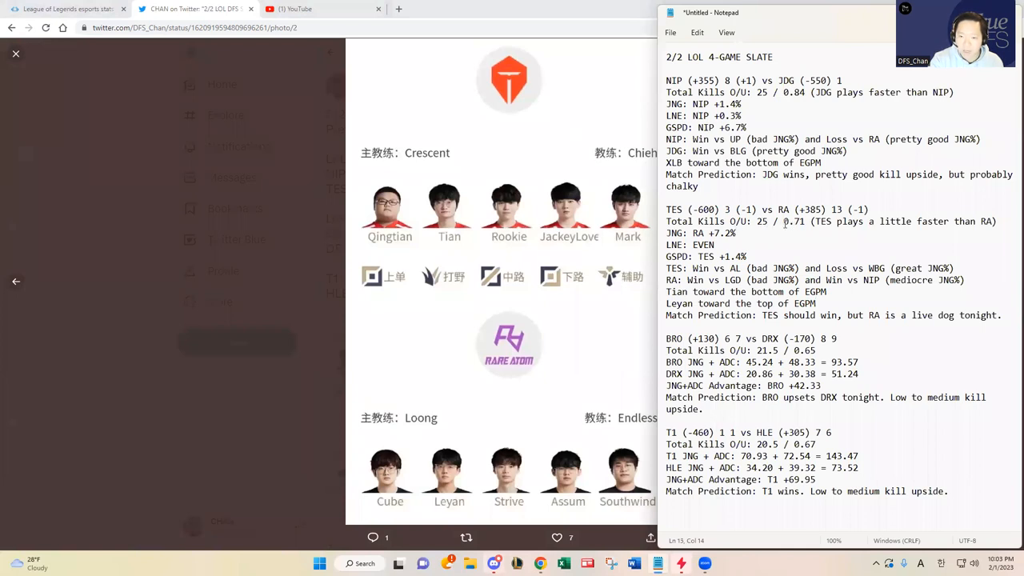
mouse_move(782, 224)
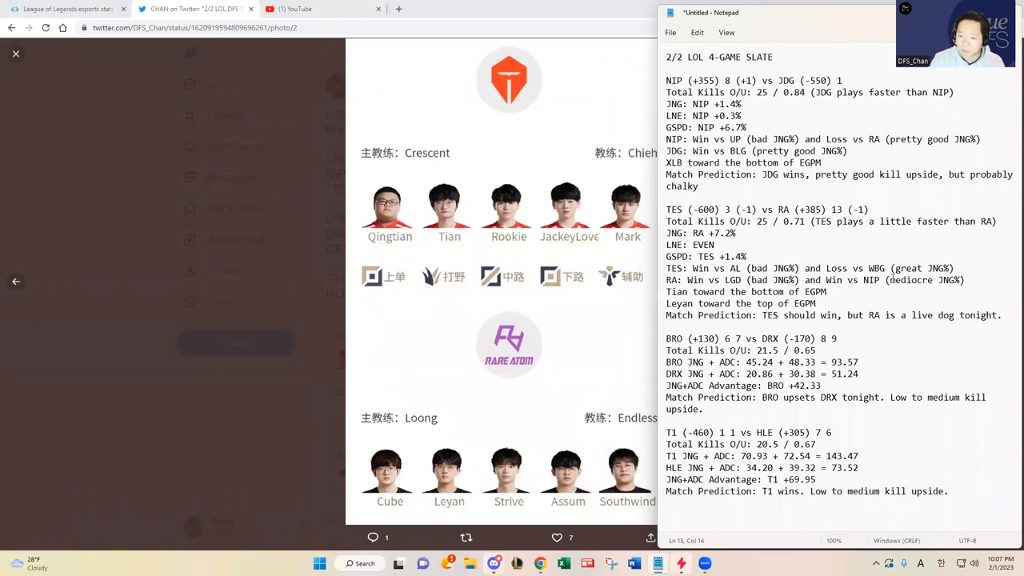
Step: Close the roster photo viewer and highlight the LCK lineups (BRO vs DRX, T1 vs HLE) in the tweet
left_click(1000, 315)
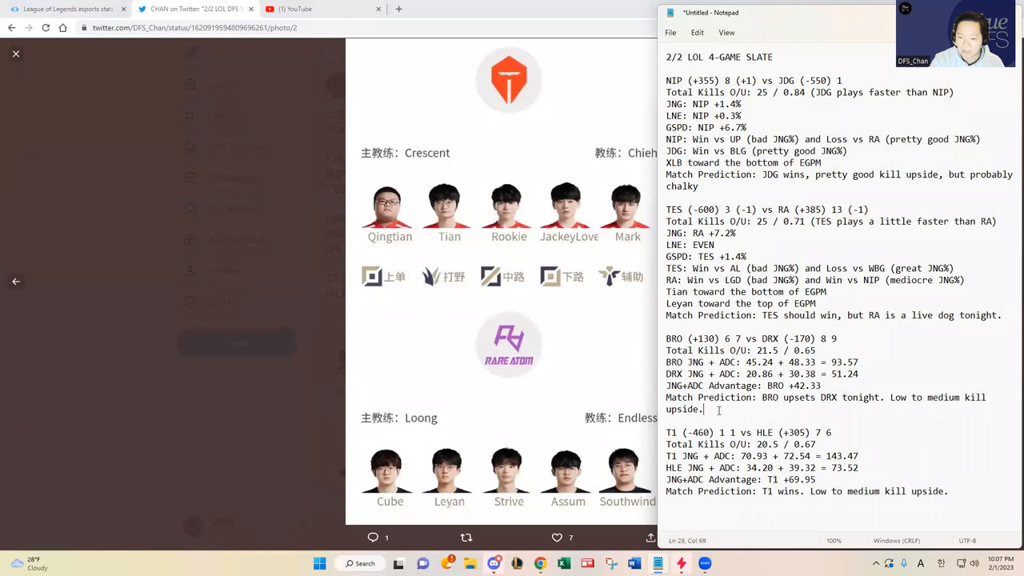
mouse_move(960, 358)
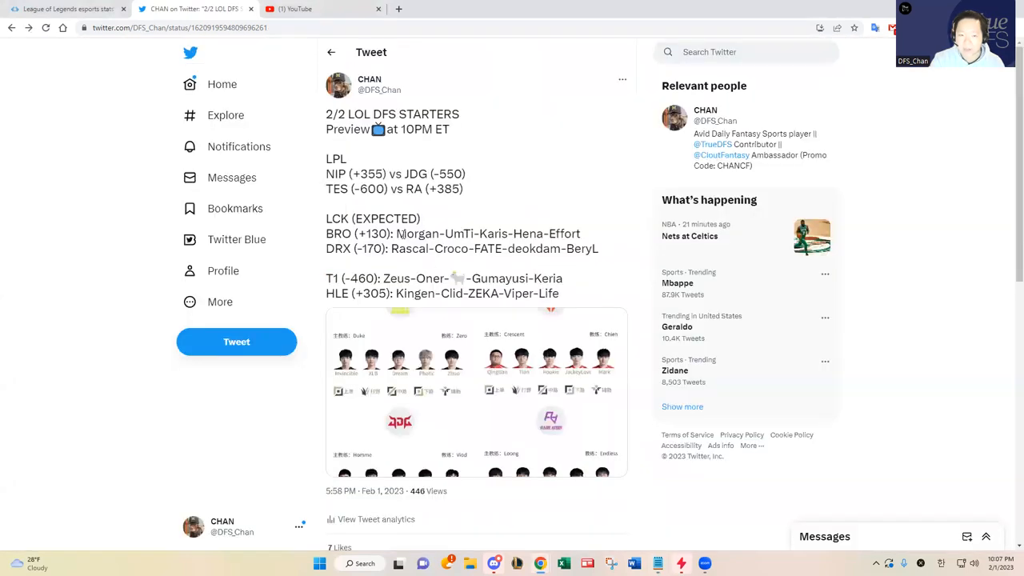
left_click_drag(397, 234, 560, 292)
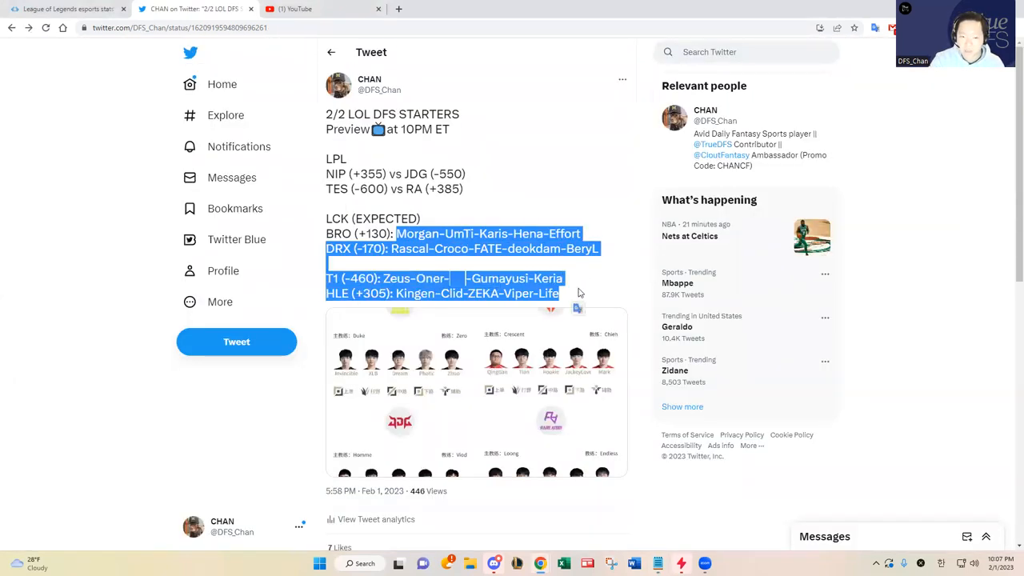